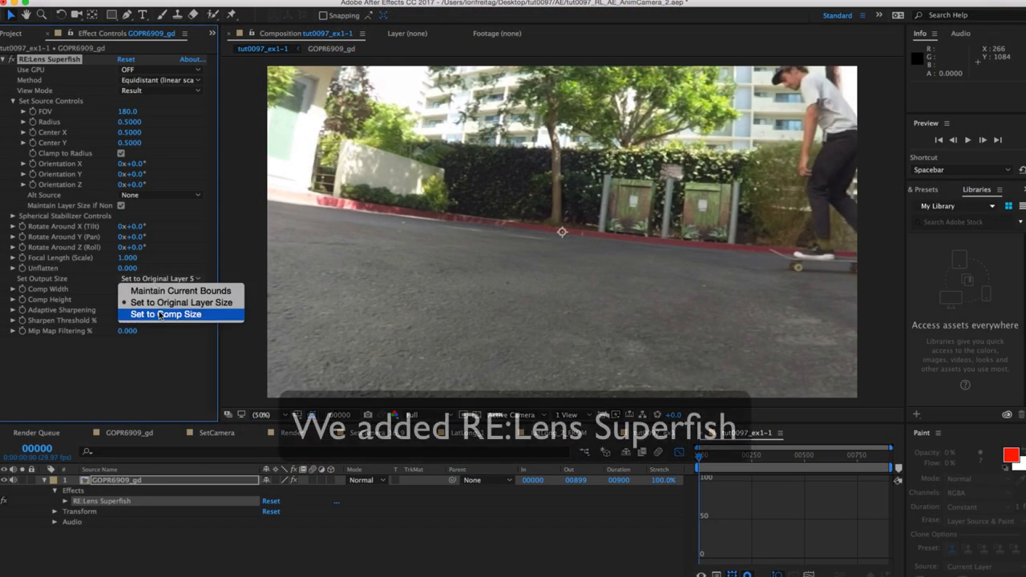
Size the Superfish output to the comp and choose the Equisolid lens method.
click(166, 314)
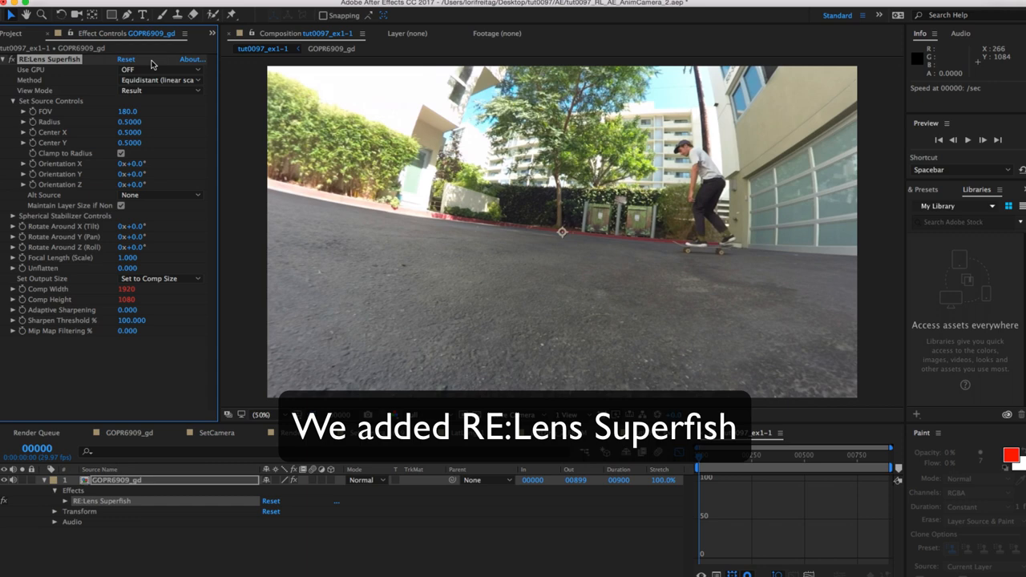
click(163, 80)
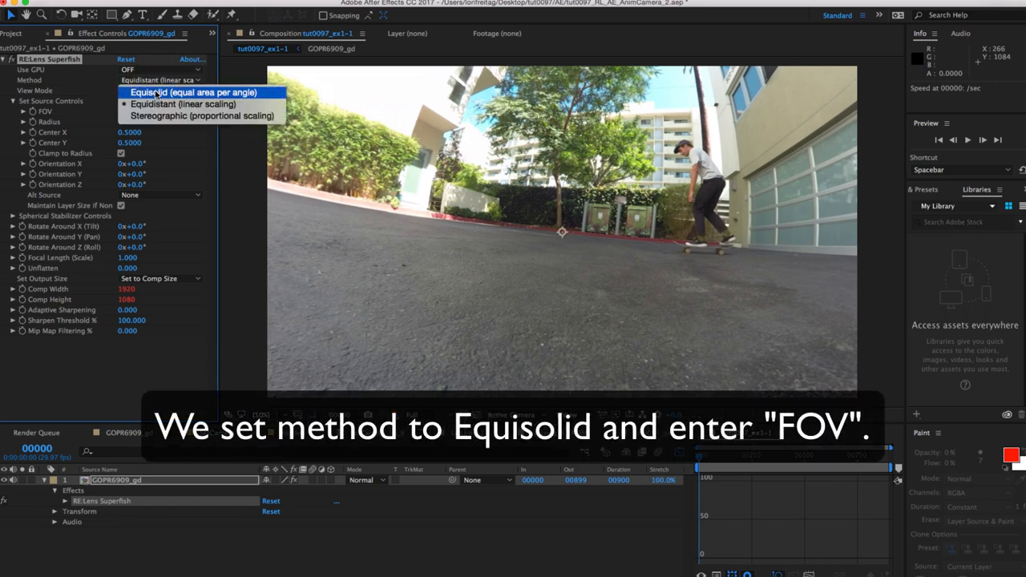
click(160, 91)
text(280)
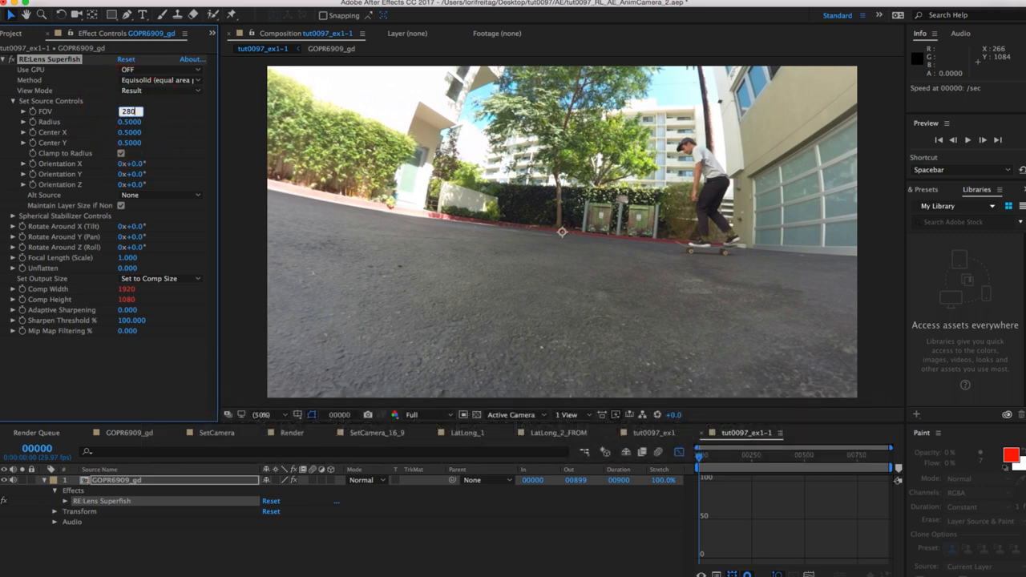
Confirm the 280 field of view and show the source circle overlaid on the fisheye frame.
click(161, 90)
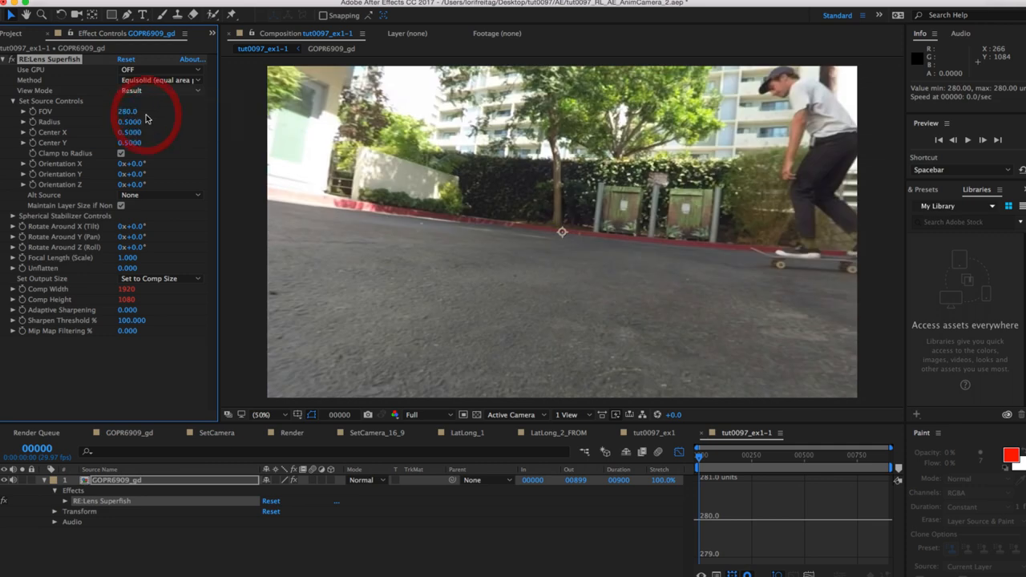
click(160, 89)
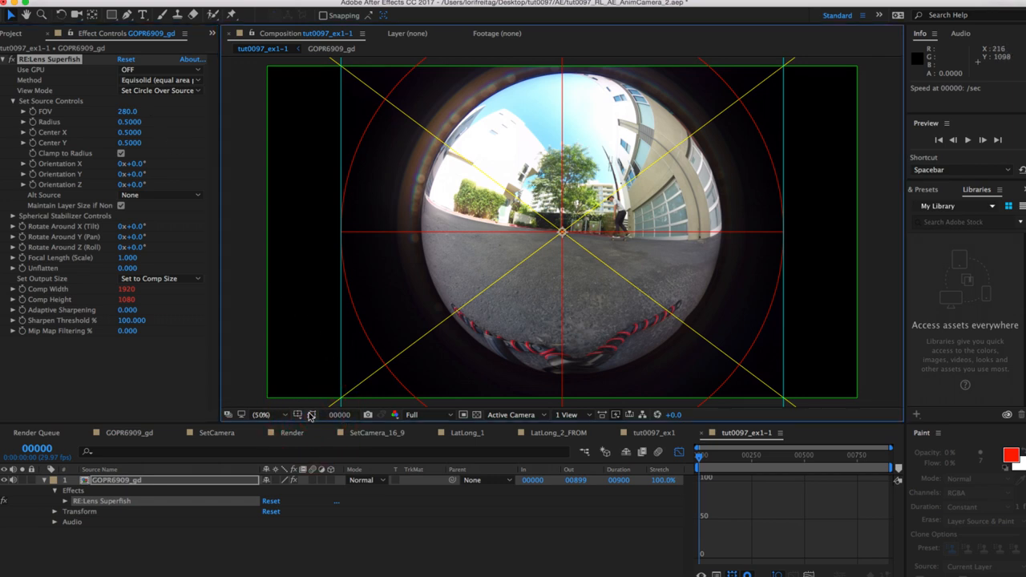
click(311, 414)
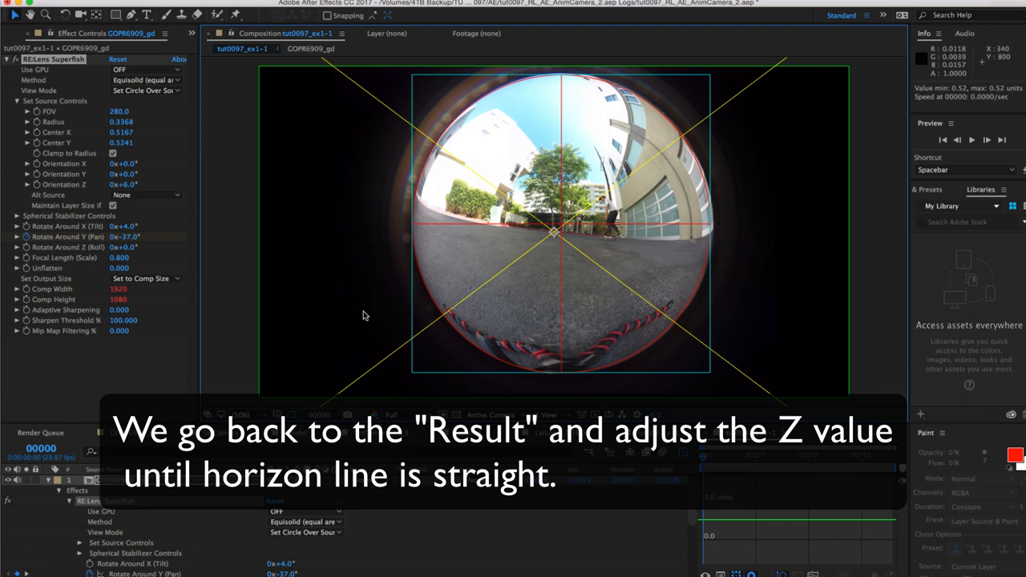
Return the view mode to Result and adjust Orientation Z until the horizon is level.
click(148, 90)
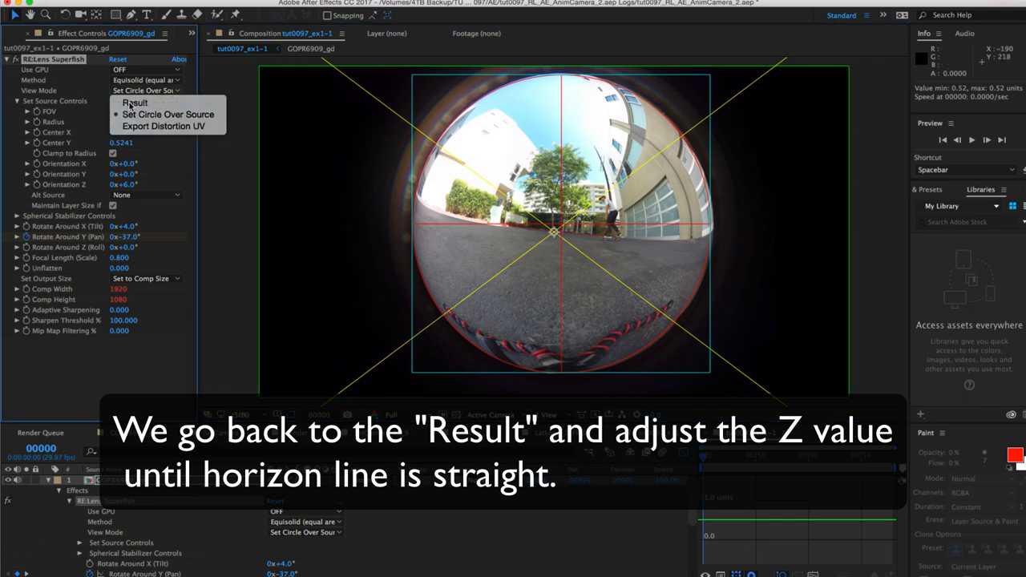
click(134, 105)
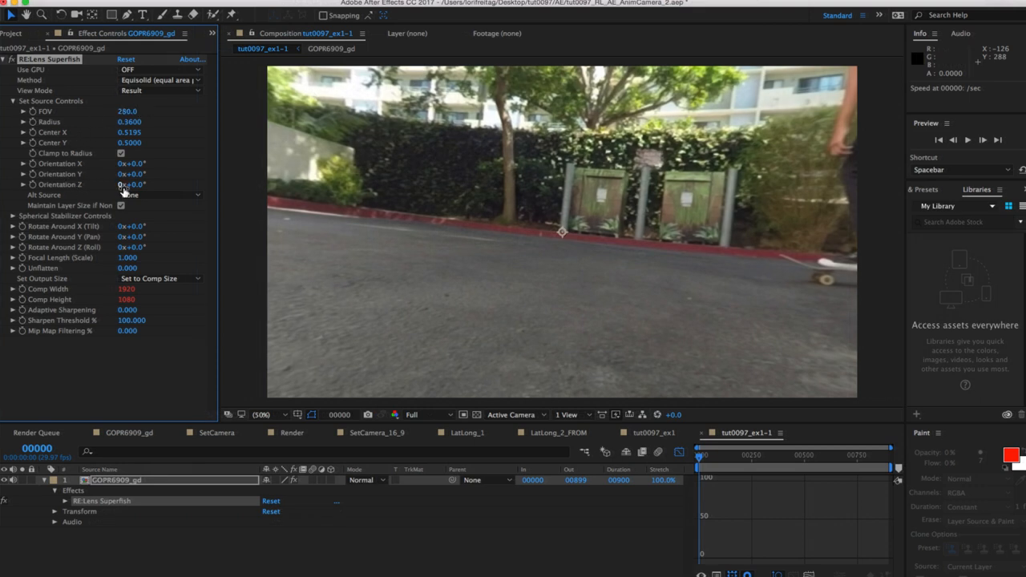
mouse_move(129, 192)
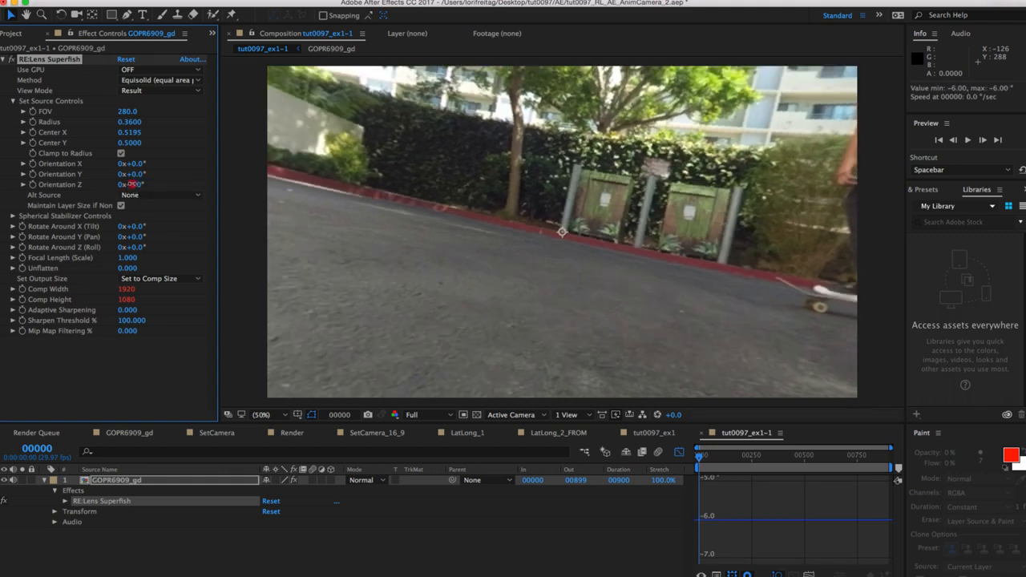
drag(131, 183, 132, 173)
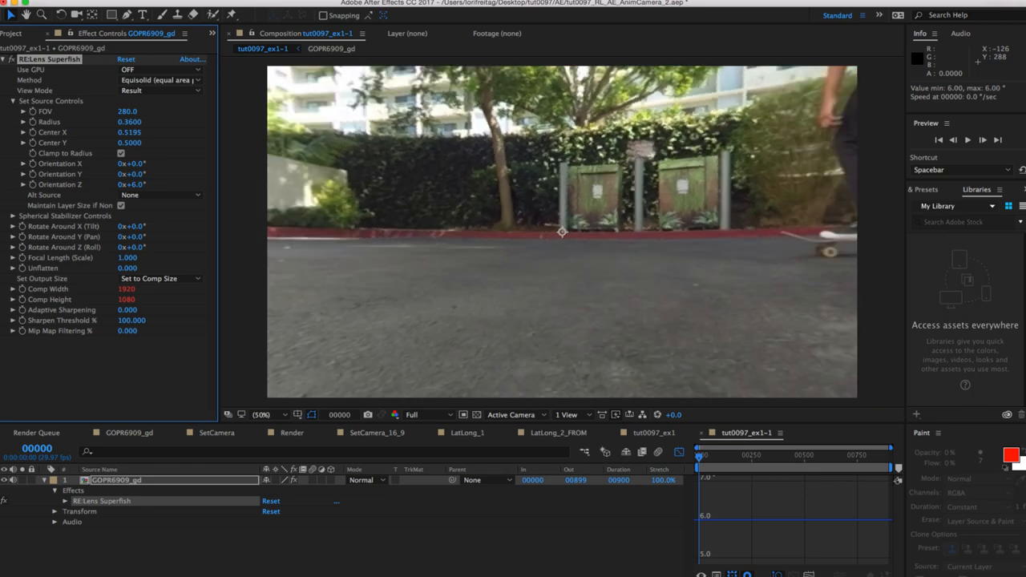
mouse_move(699, 455)
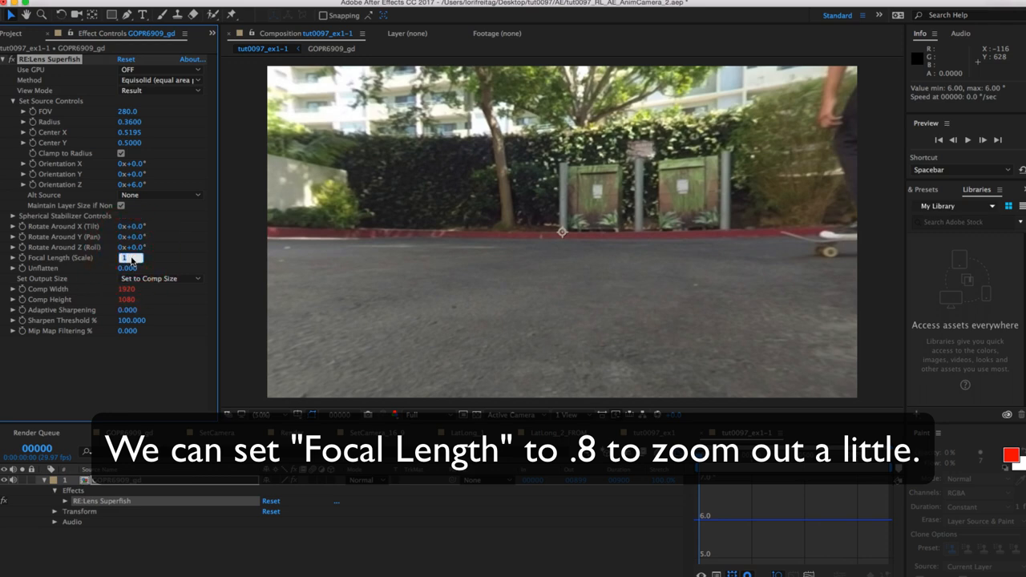
Set Focal Length to 0.8 and start keyframing the camera's Y rotation.
text(0.800)
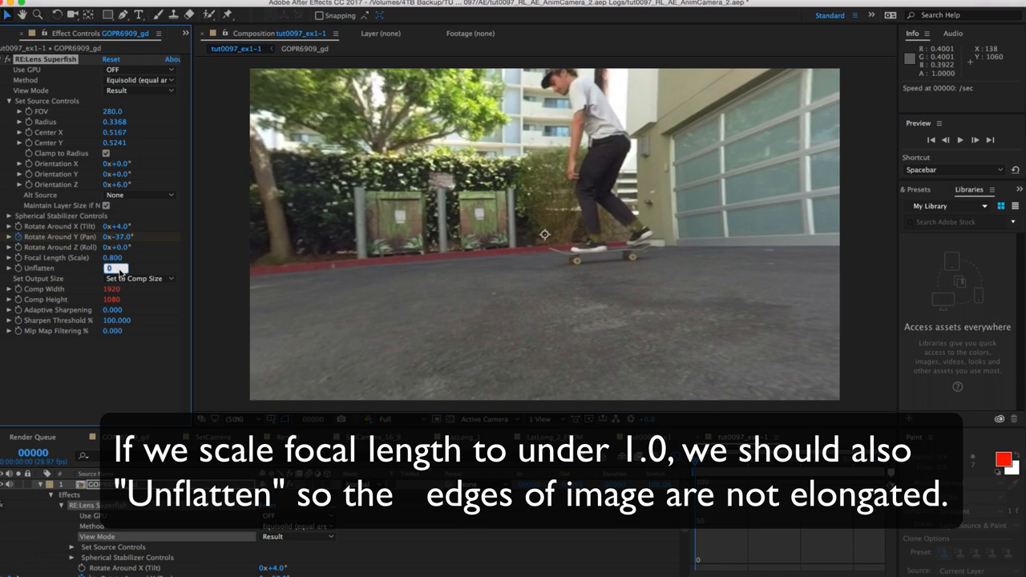
text(0.810)
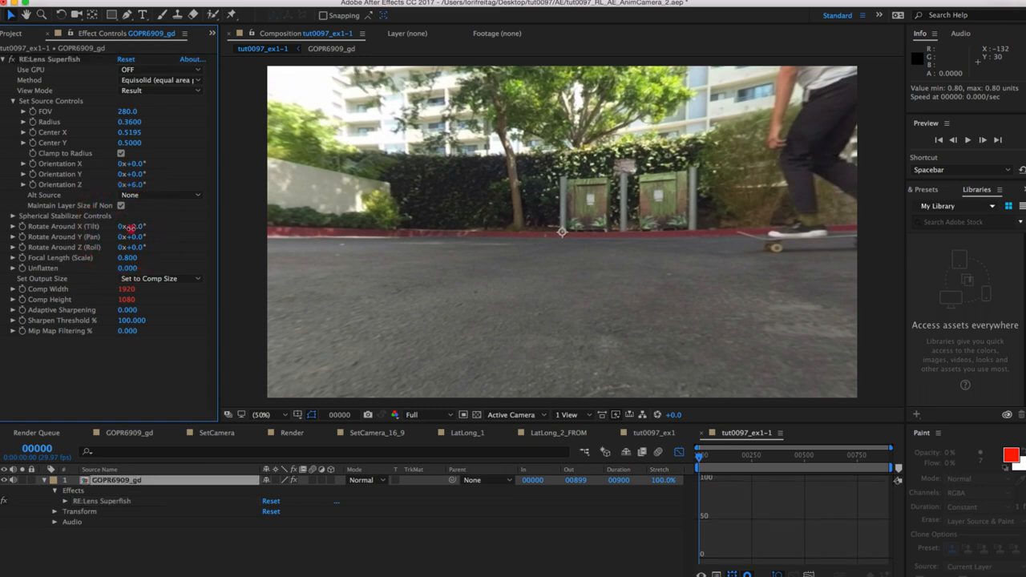
click(131, 226)
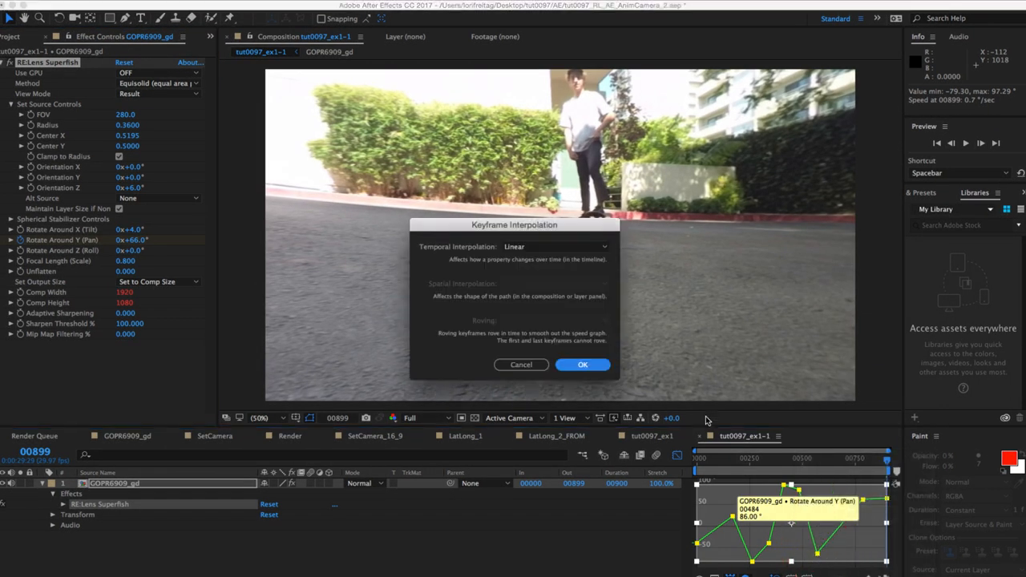
Give the Rotate Around Y keyframes Auto Bezier interpolation and refine the curve in the Graph Editor.
click(555, 247)
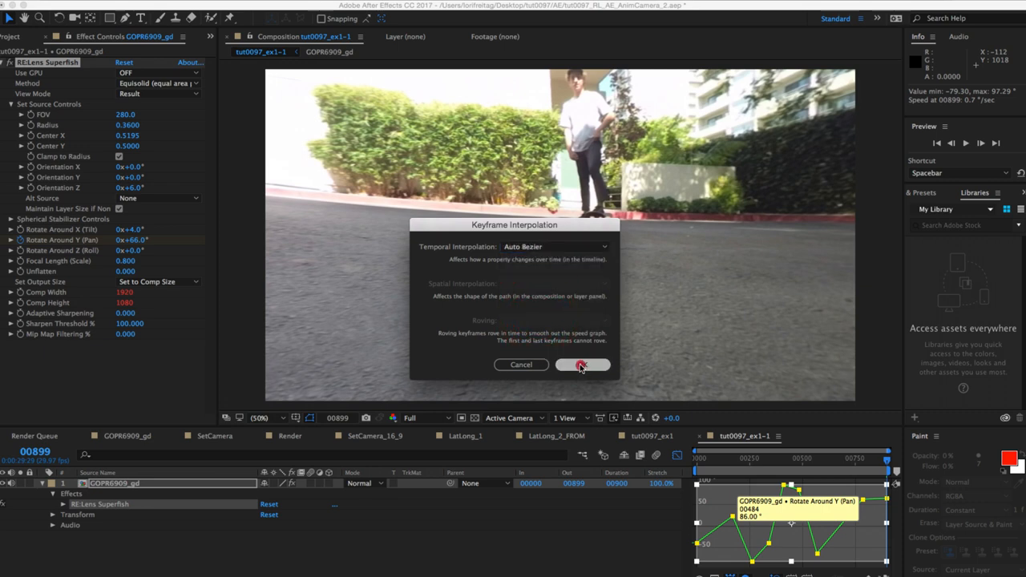
click(580, 366)
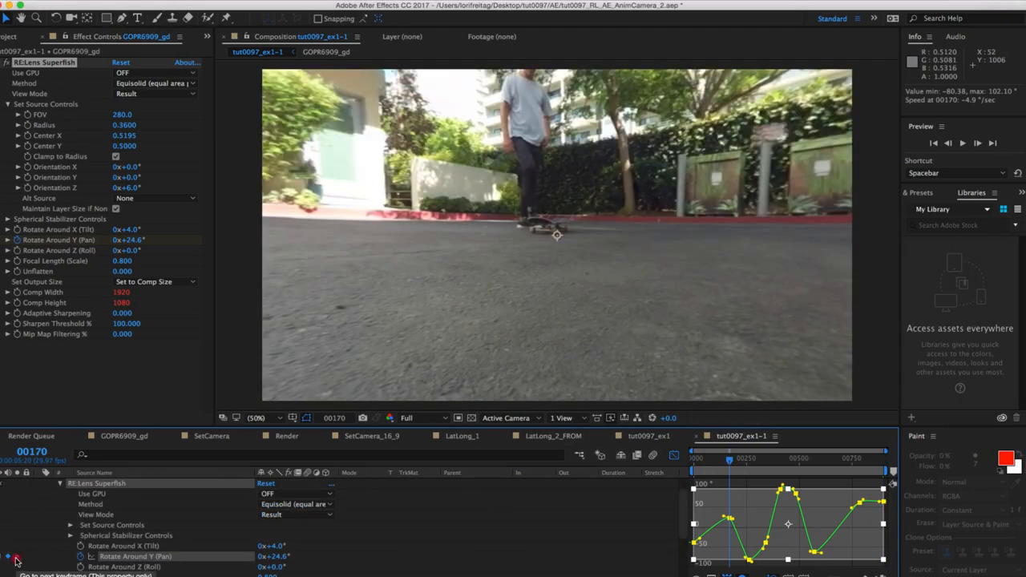
drag(730, 458, 766, 459)
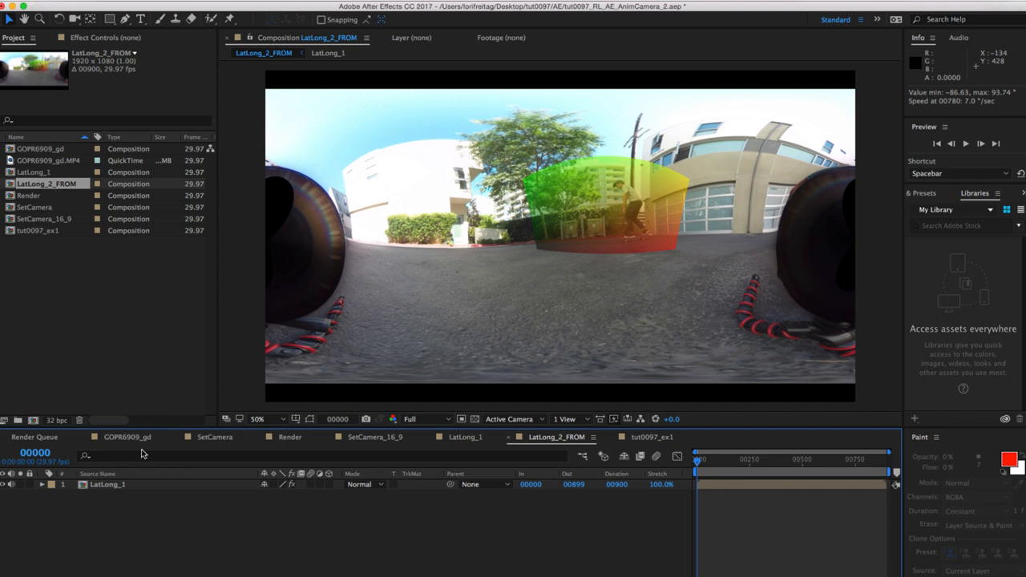
Show the LatLong layer's effect settings and switch Projection to Show where in LatLong.
click(45, 488)
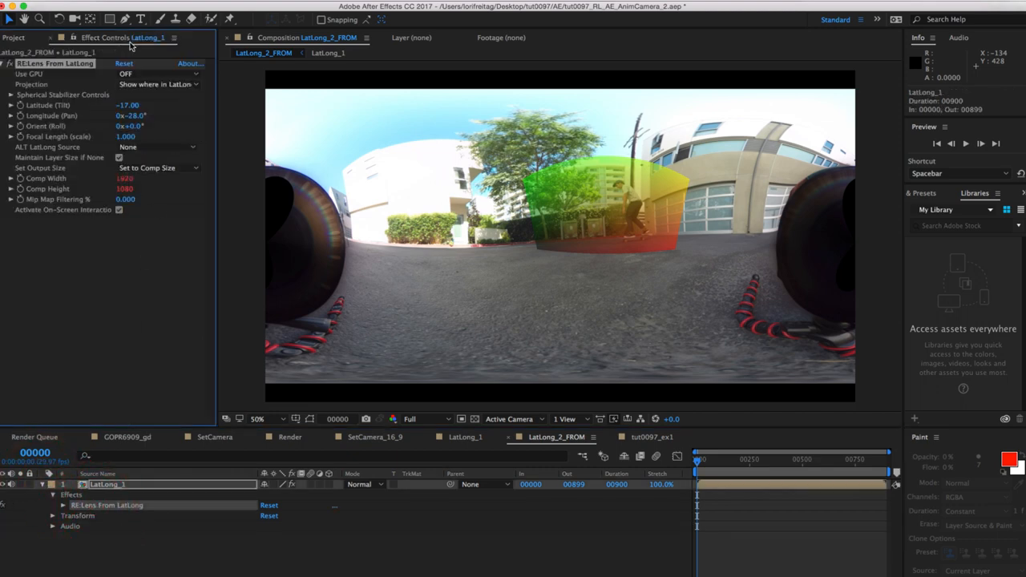
click(164, 83)
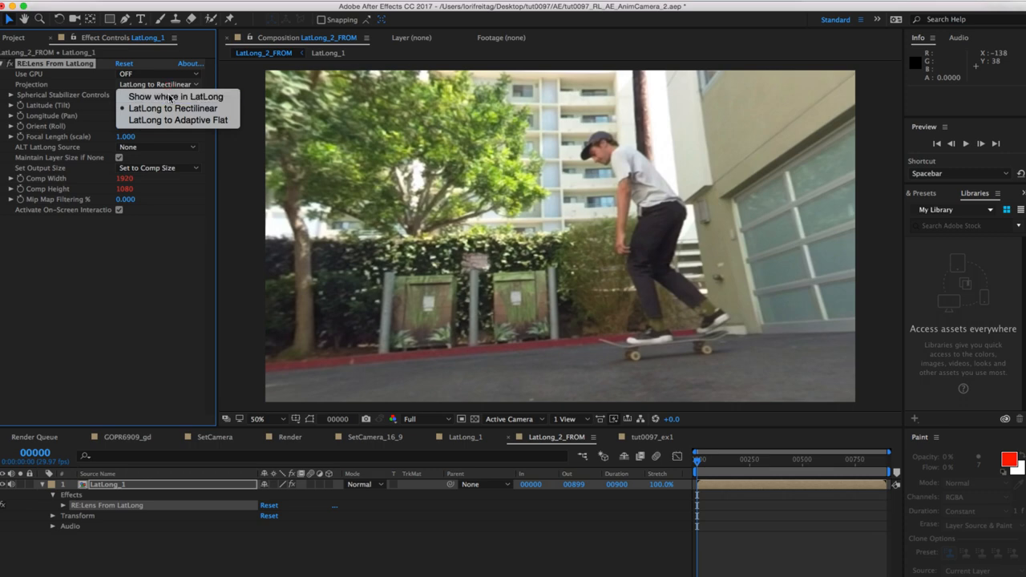
click(160, 96)
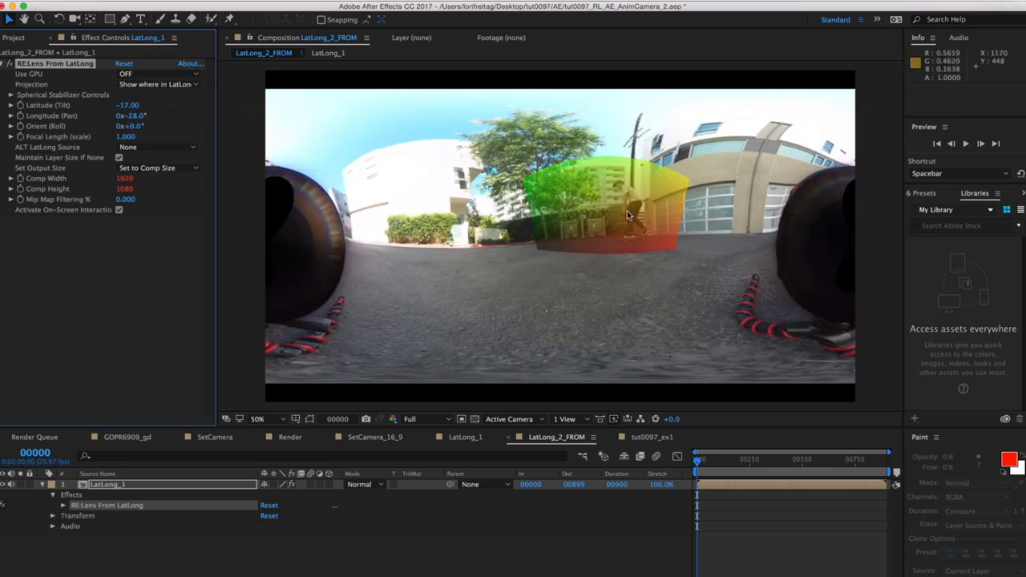
mouse_move(638, 193)
text(100)
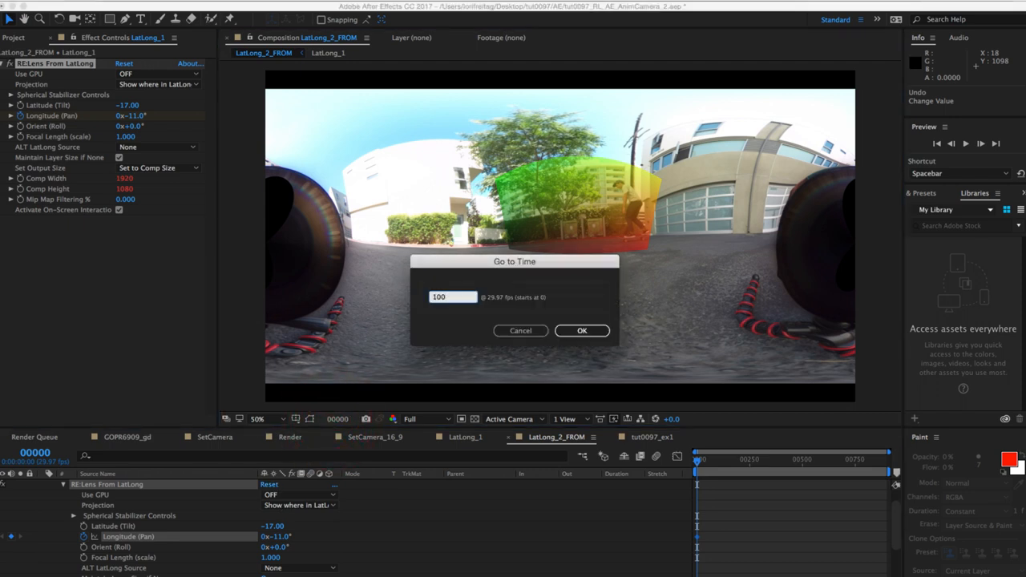
Jump to frame 100 to begin keyframing Longitude (Pan) after the skater.
click(582, 330)
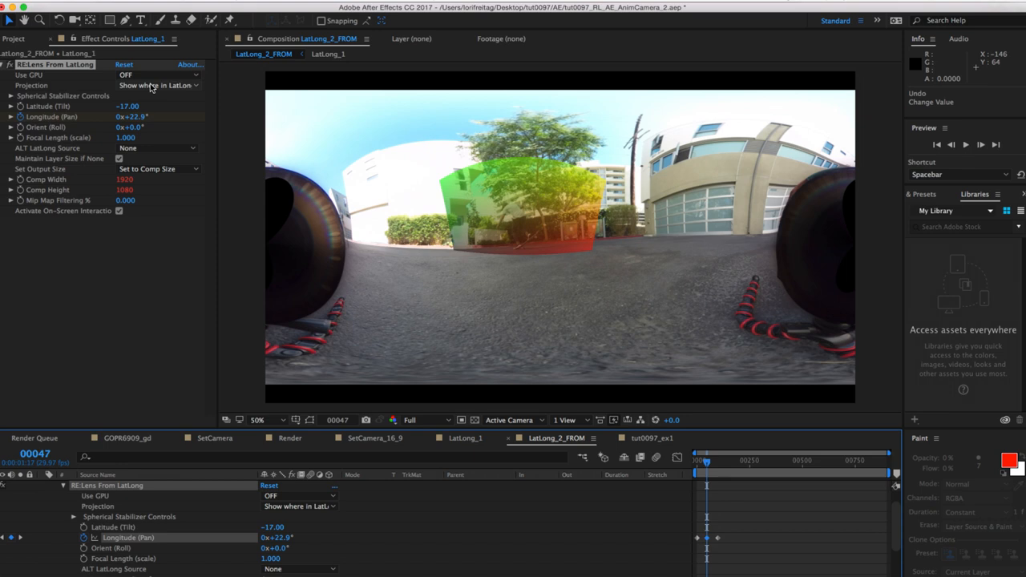
Switch Projection to LatLong to Rectilinear and scrub the shot to check the skater stays framed.
click(163, 87)
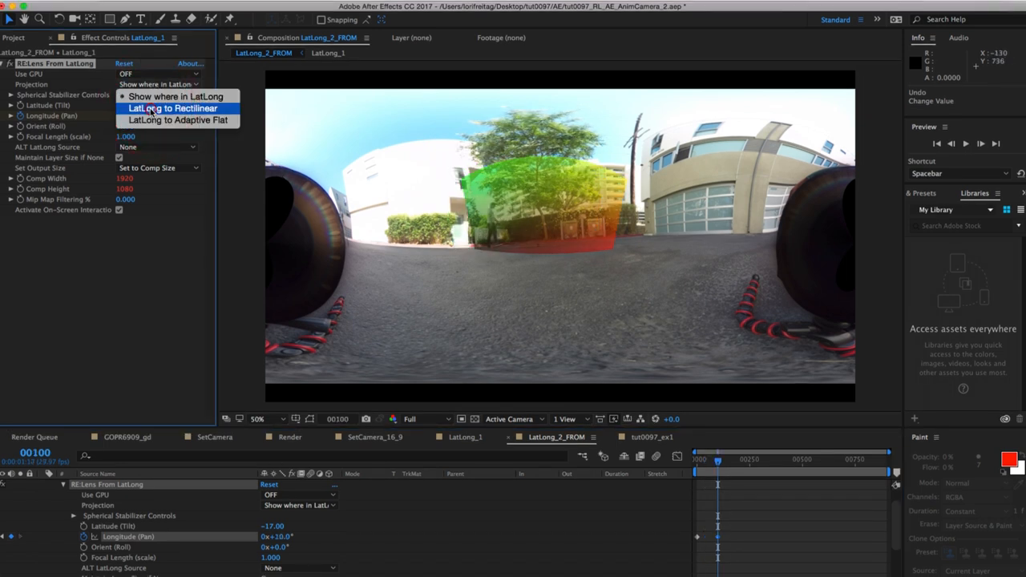
click(173, 109)
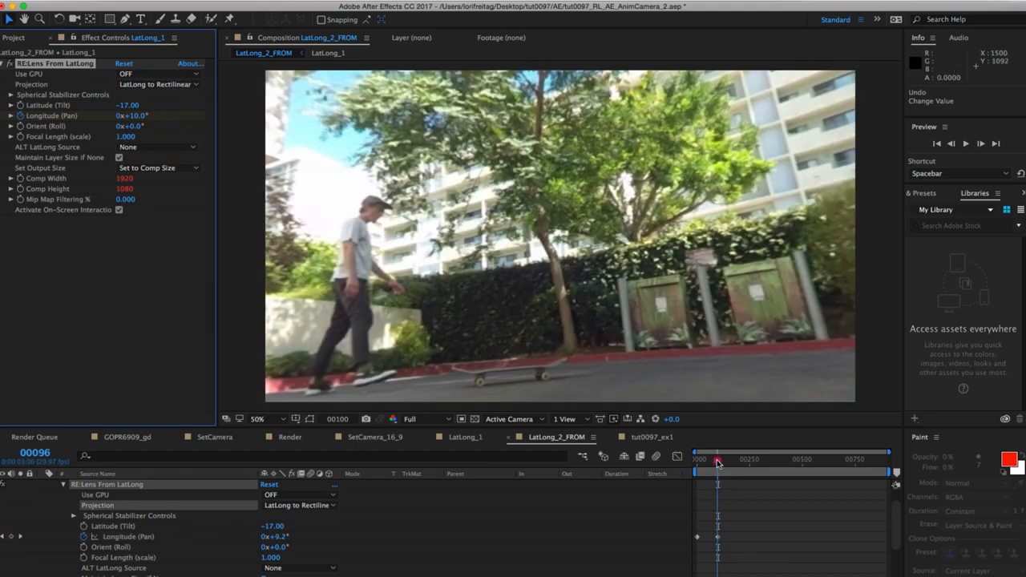
drag(719, 461, 708, 461)
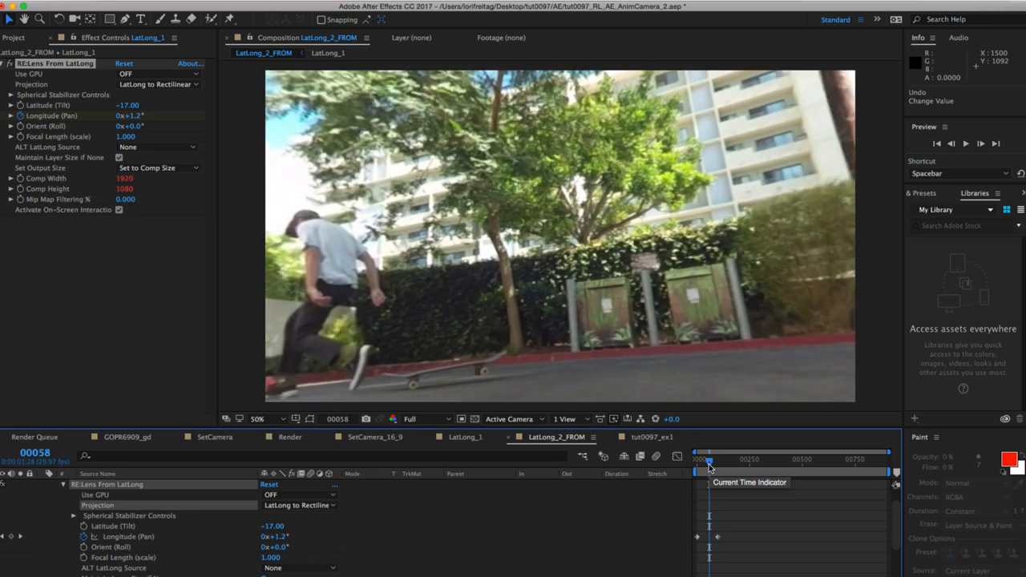
drag(709, 458, 700, 458)
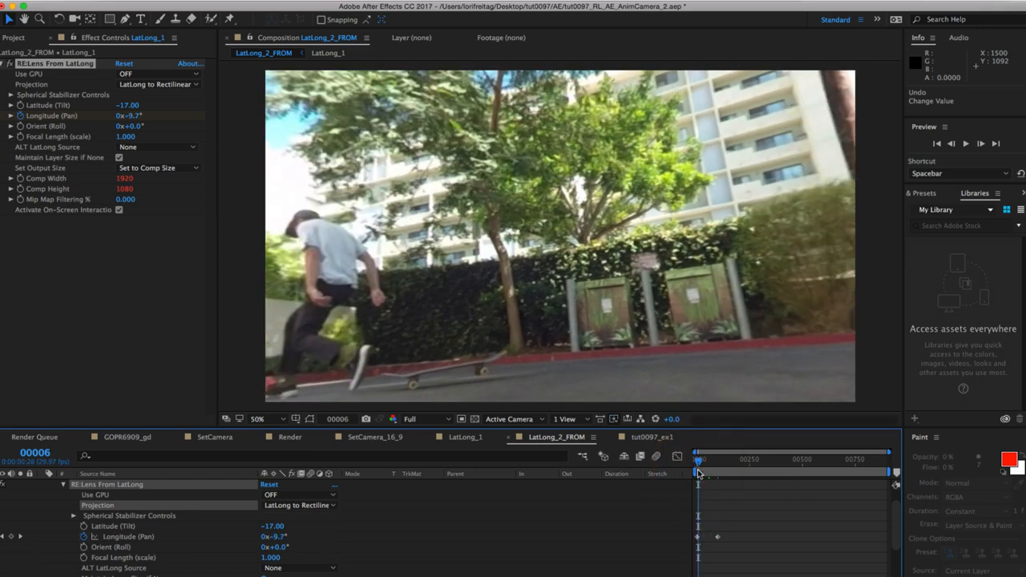
click(697, 471)
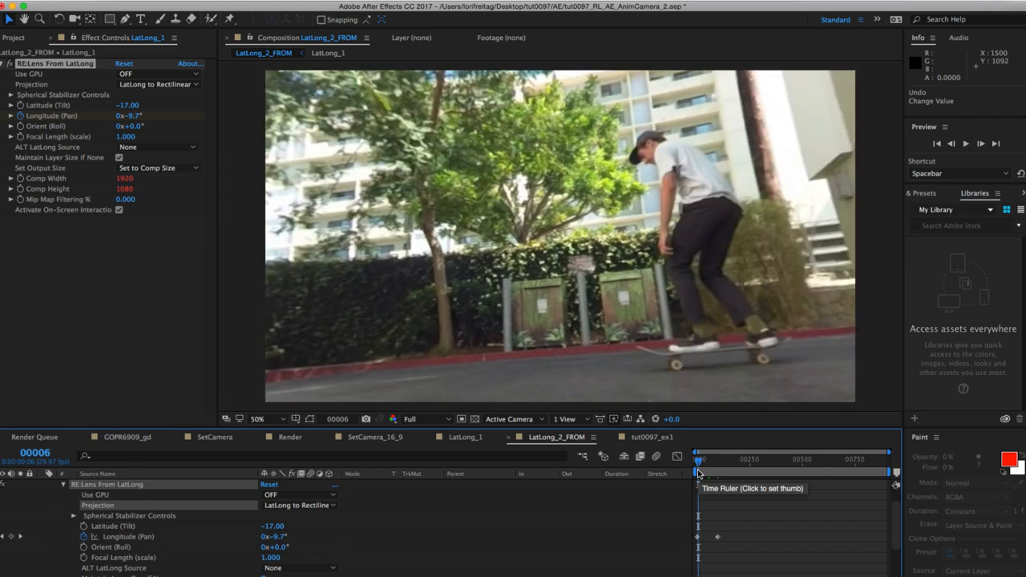